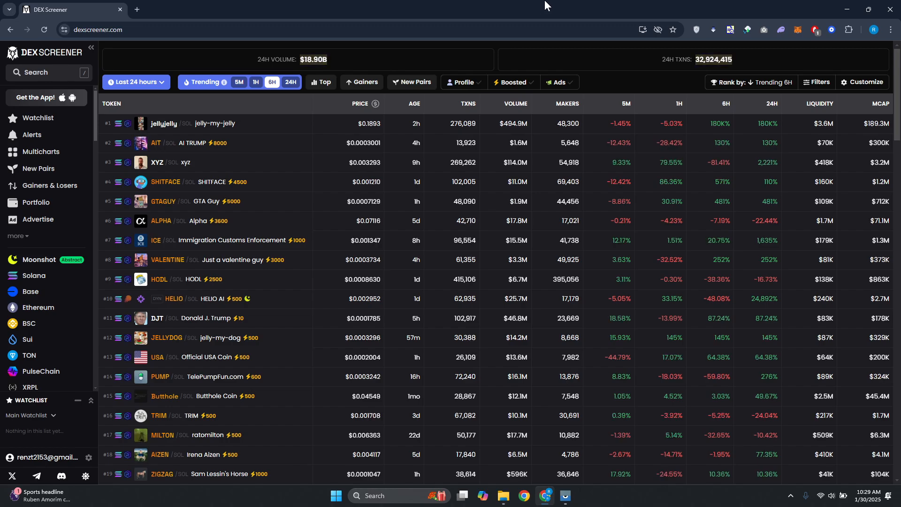
pyautogui.moveTo(533, 29)
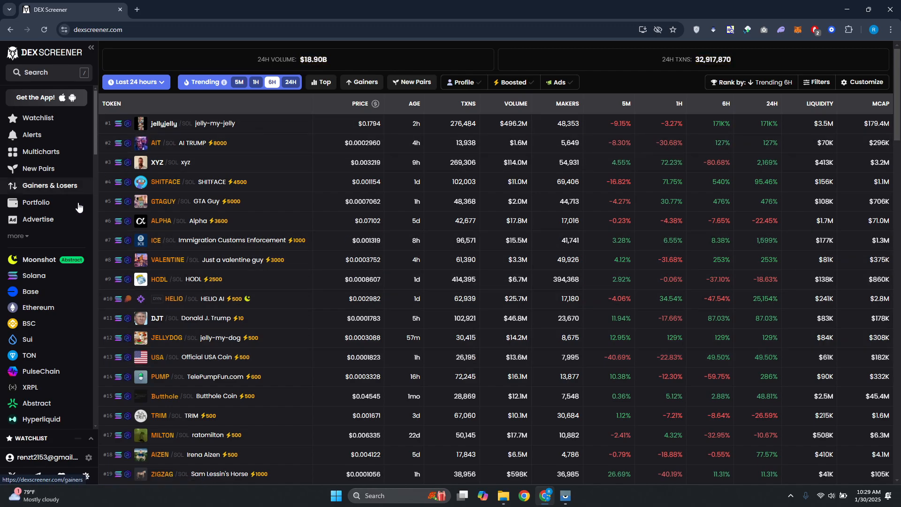
# Browse the Moonshot, Solana and Base listings, then return to Moonshot's trending tokens.
pyautogui.scroll(-3)
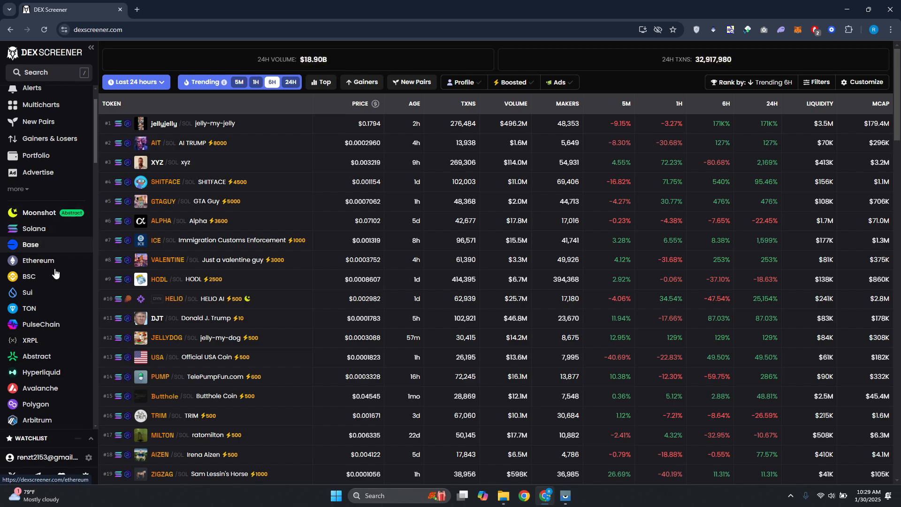
pyautogui.click(40, 212)
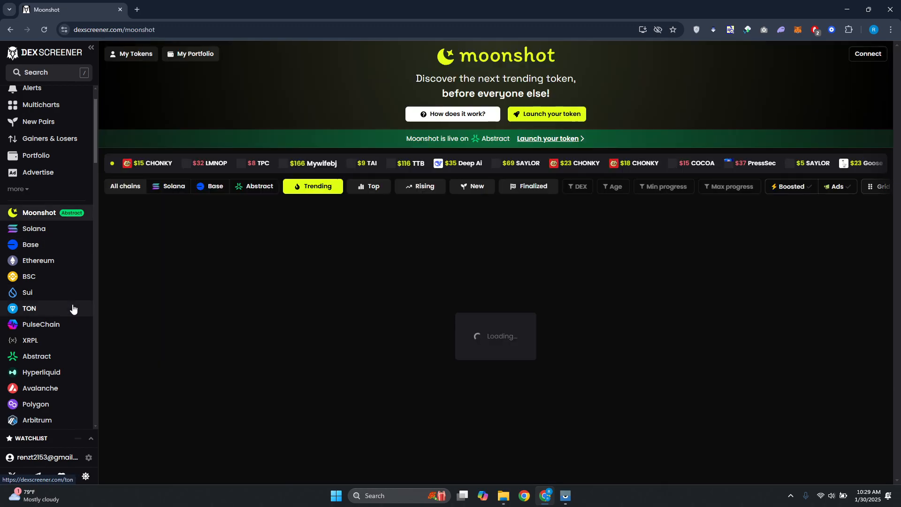
pyautogui.click(34, 228)
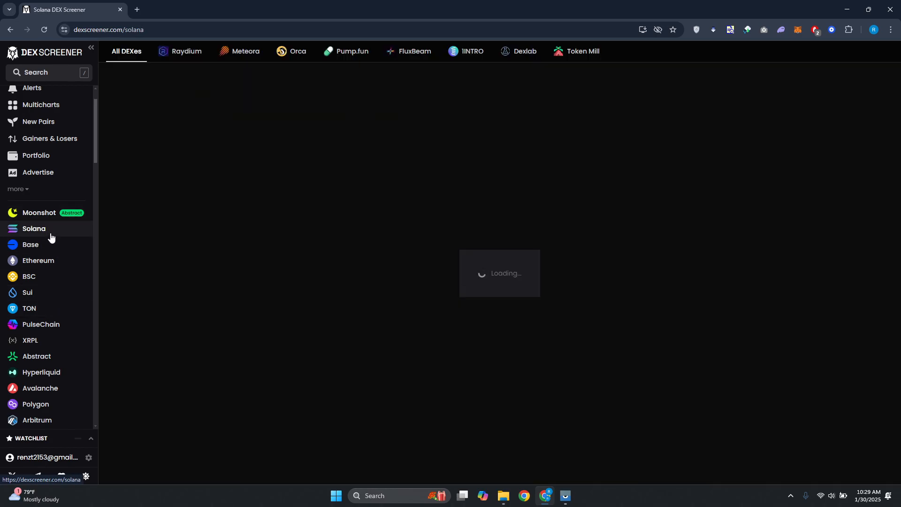
pyautogui.click(31, 245)
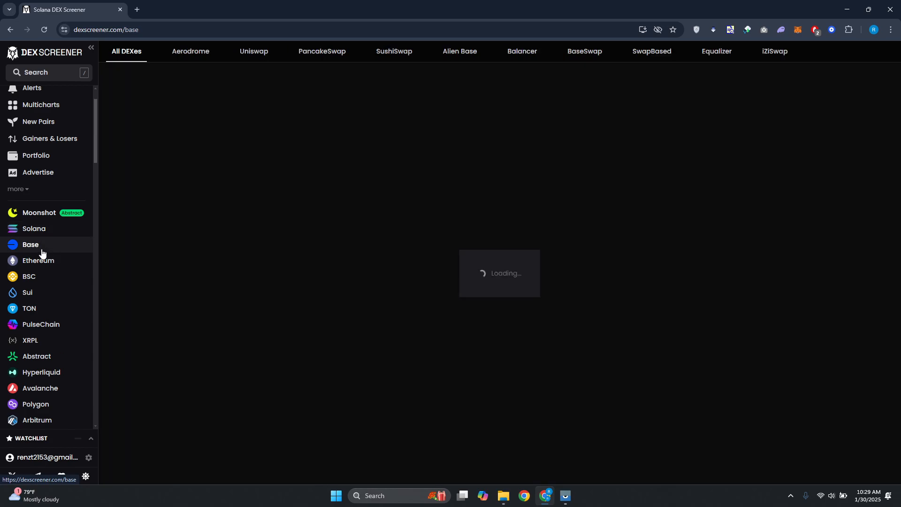
pyautogui.click(39, 212)
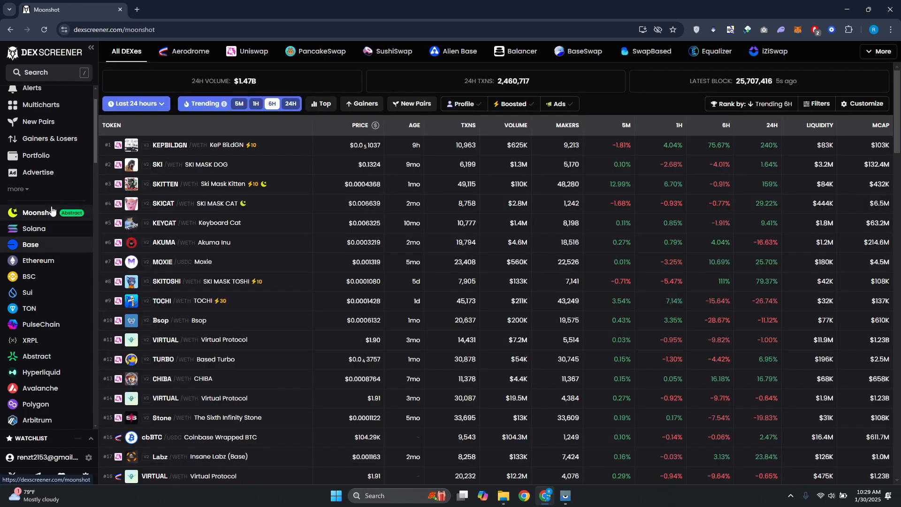
pyautogui.click(39, 213)
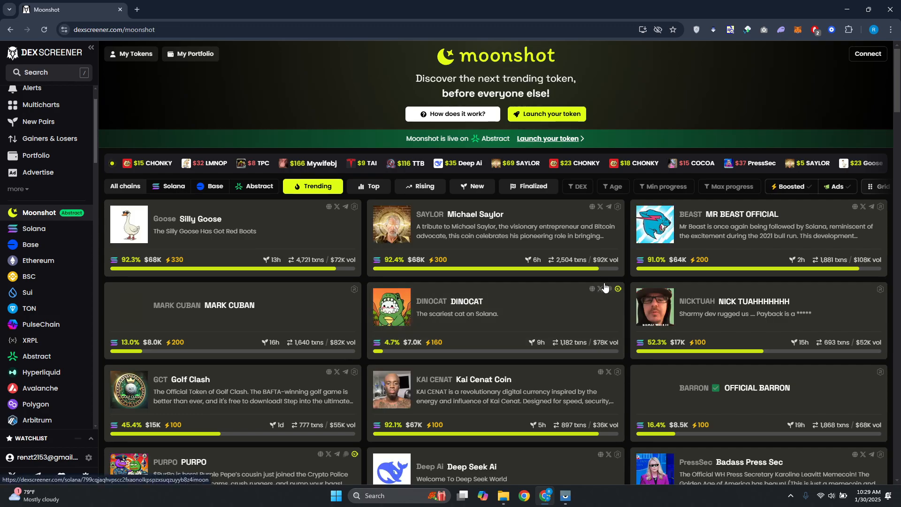
pyautogui.moveTo(391, 233)
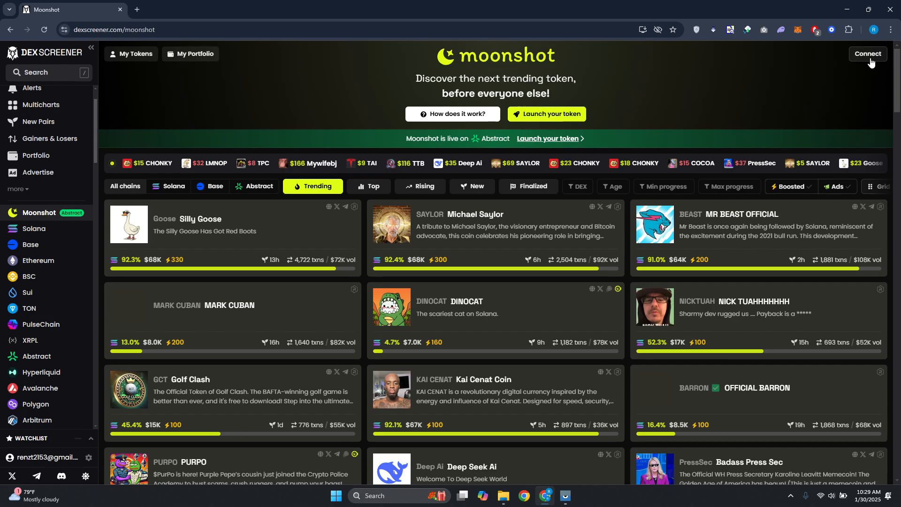
# Bring up the Connect Wallet list from the top-right Connect button.
pyautogui.click(868, 54)
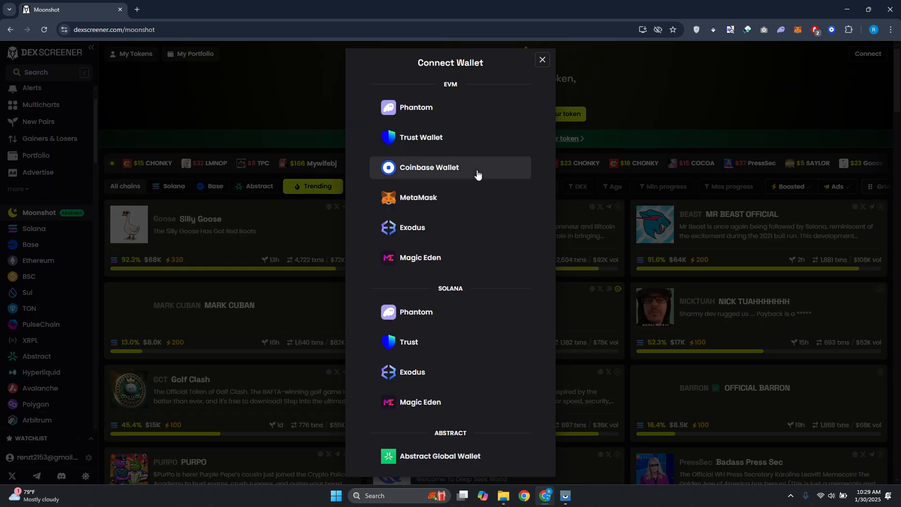
pyautogui.moveTo(428, 126)
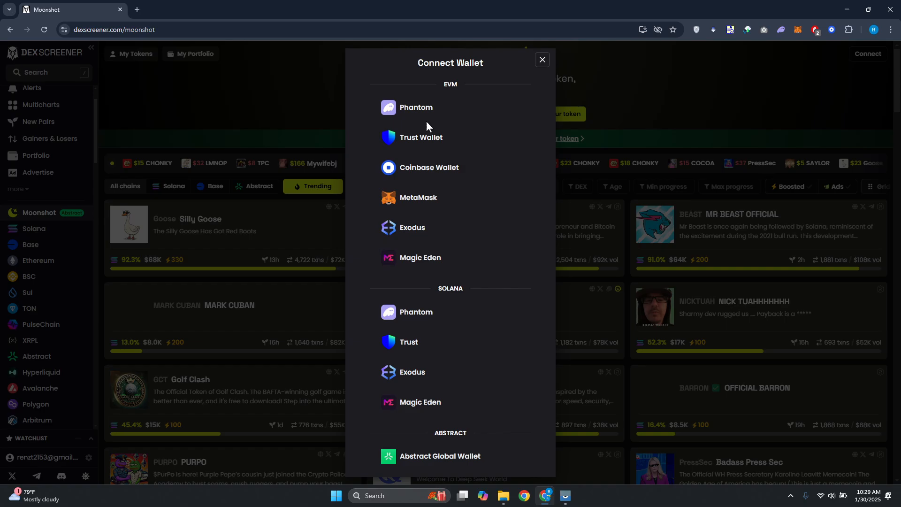
pyautogui.moveTo(434, 178)
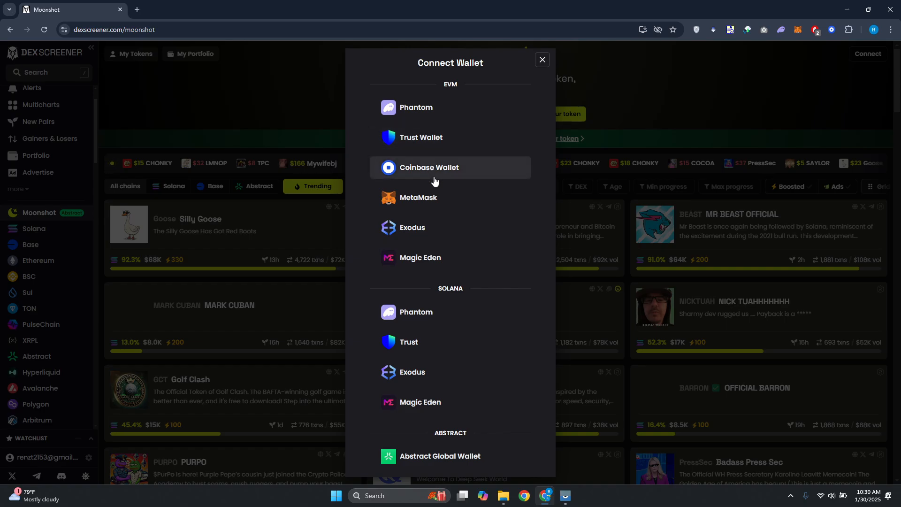
pyautogui.moveTo(458, 217)
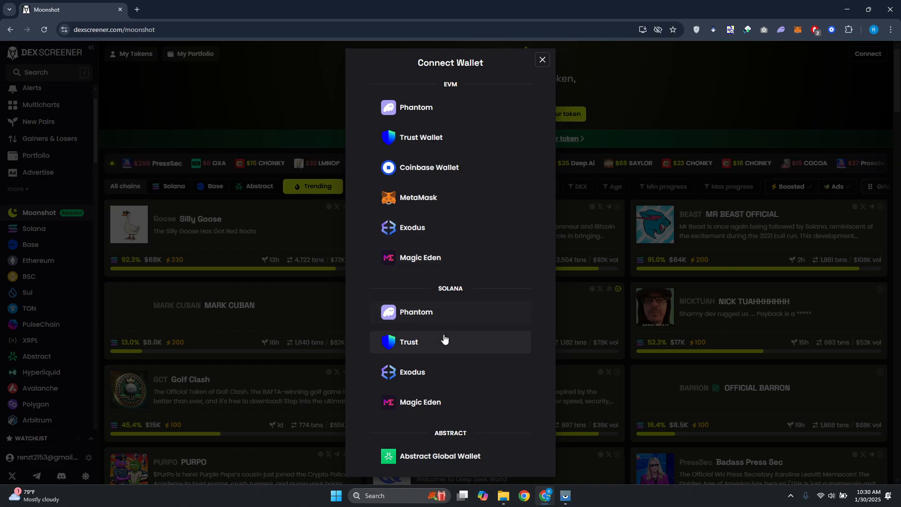
pyautogui.moveTo(428, 323)
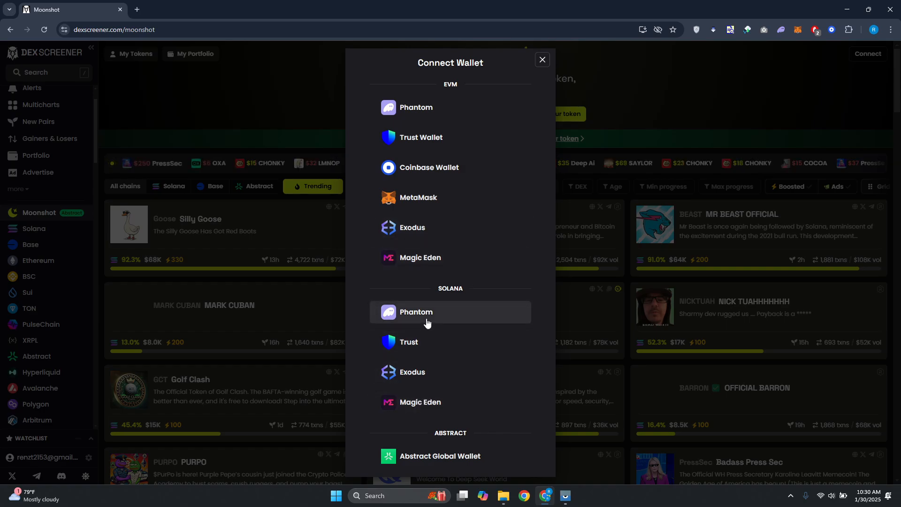
pyautogui.moveTo(444, 300)
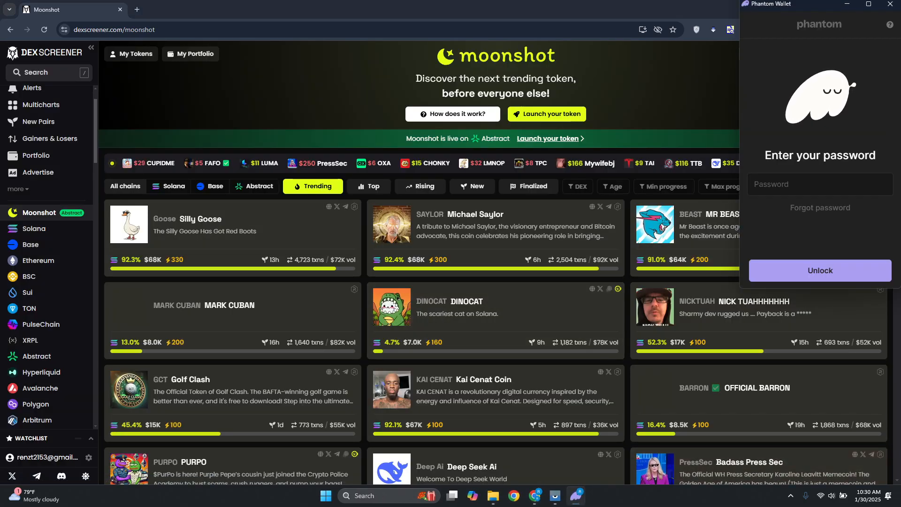
# Enter the password in the Phantom popup to unlock and connect the wallet.
pyautogui.click(820, 183)
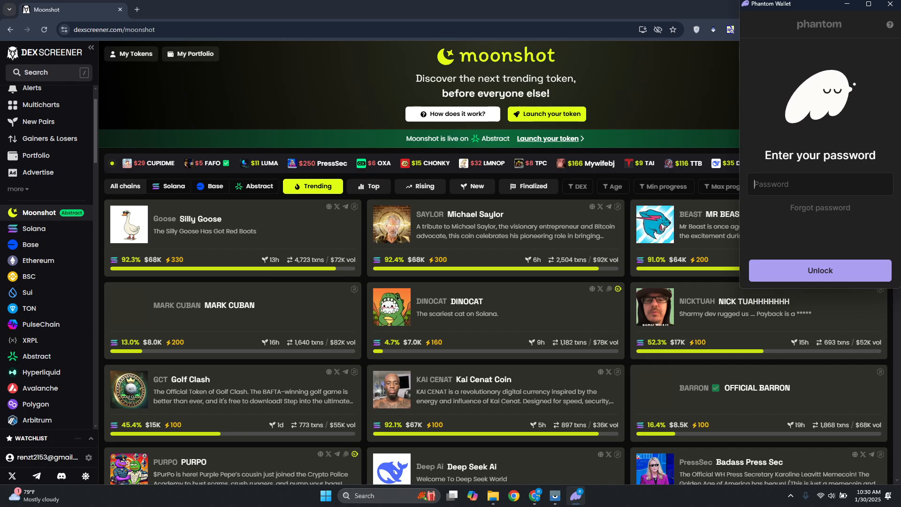
pyautogui.click(820, 270)
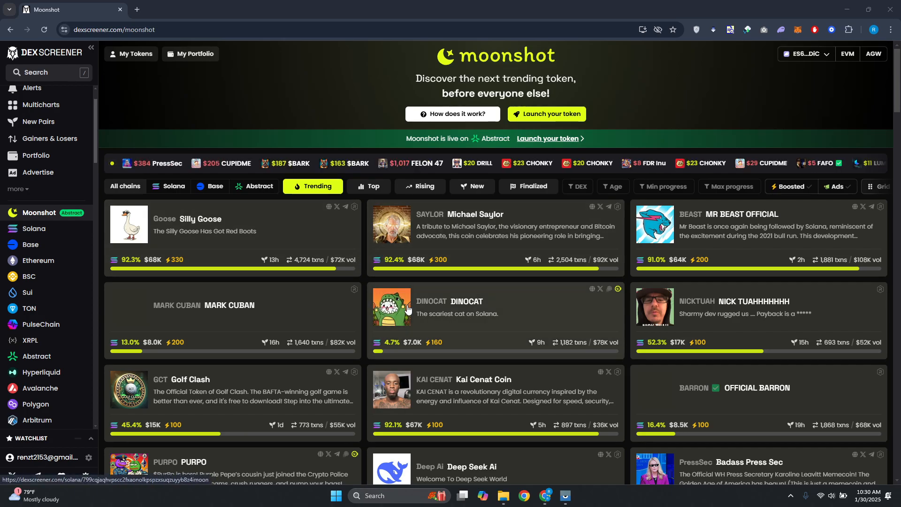
pyautogui.moveTo(243, 241)
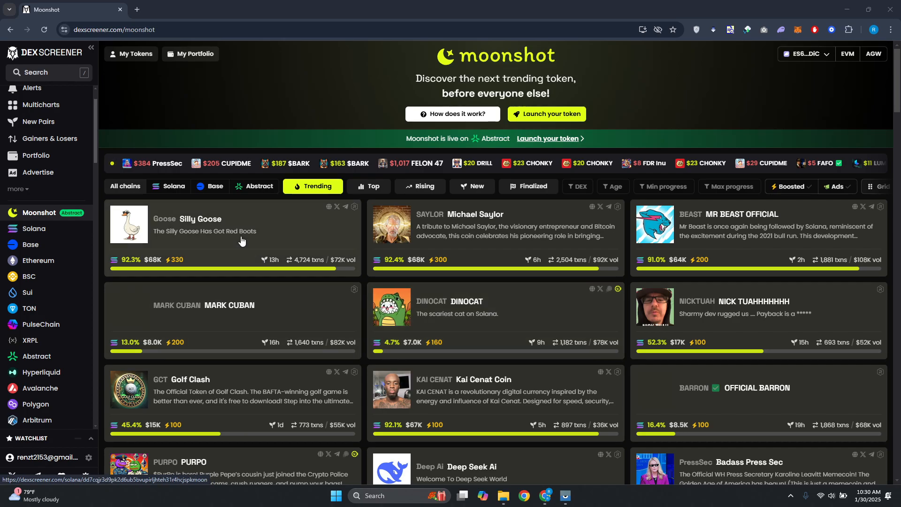
# Open the Silly Goose token card from the Moonshot trending list.
pyautogui.click(203, 231)
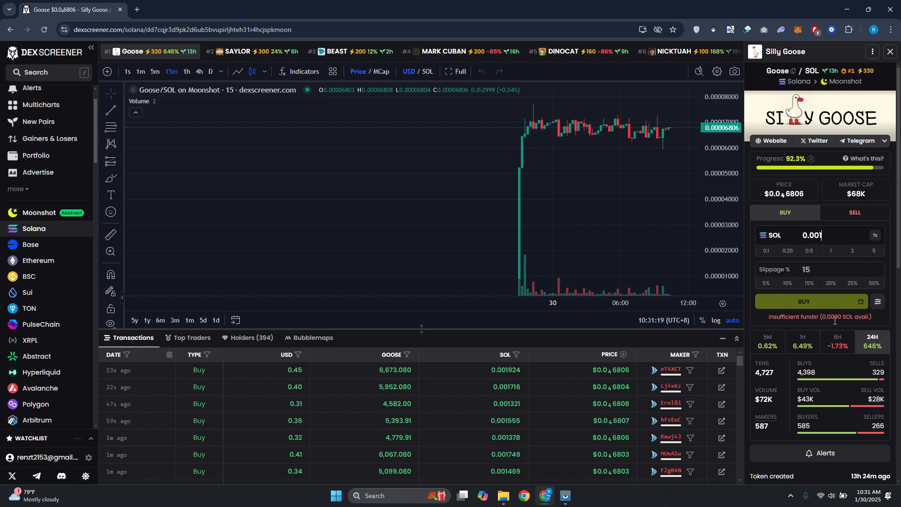
pyautogui.moveTo(769, 321)
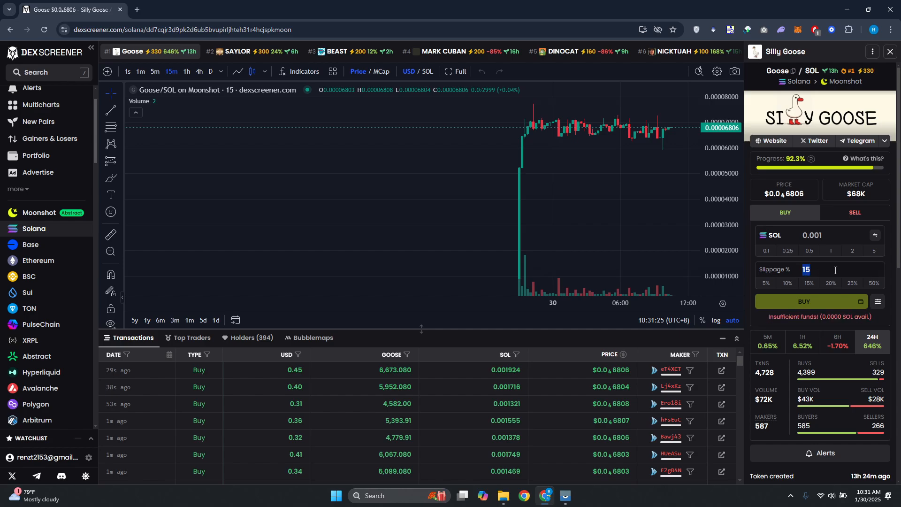
# Lower the buy slippage from 15% to 8%, keeping 0.001 SOL.
pyautogui.write('8')
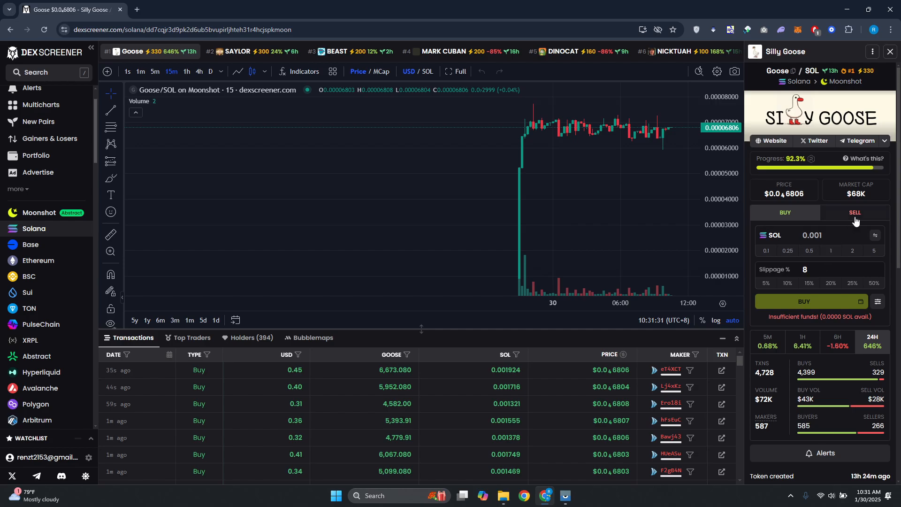
# Switch to selling 5 Goose and view trade settings with a 0.002 SOL priority fee.
pyautogui.click(855, 212)
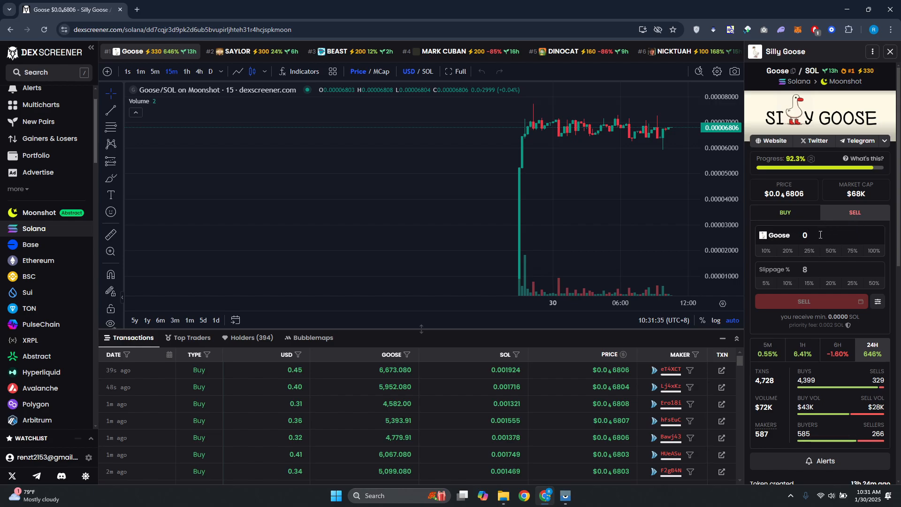
pyautogui.click(805, 235)
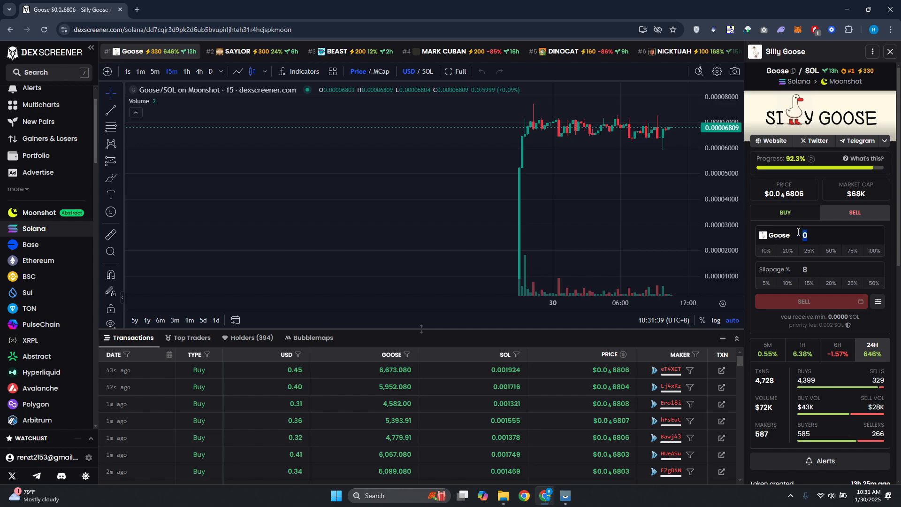
pyautogui.write('4')
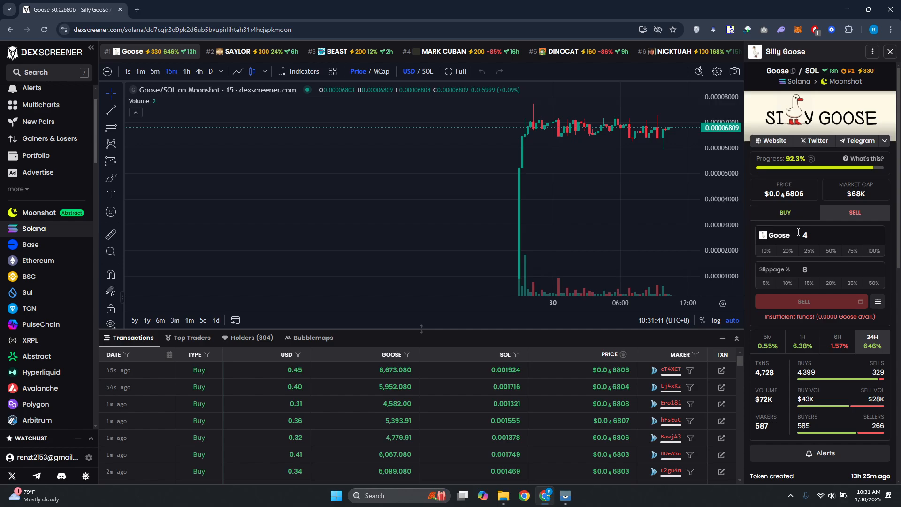
pyautogui.write('5')
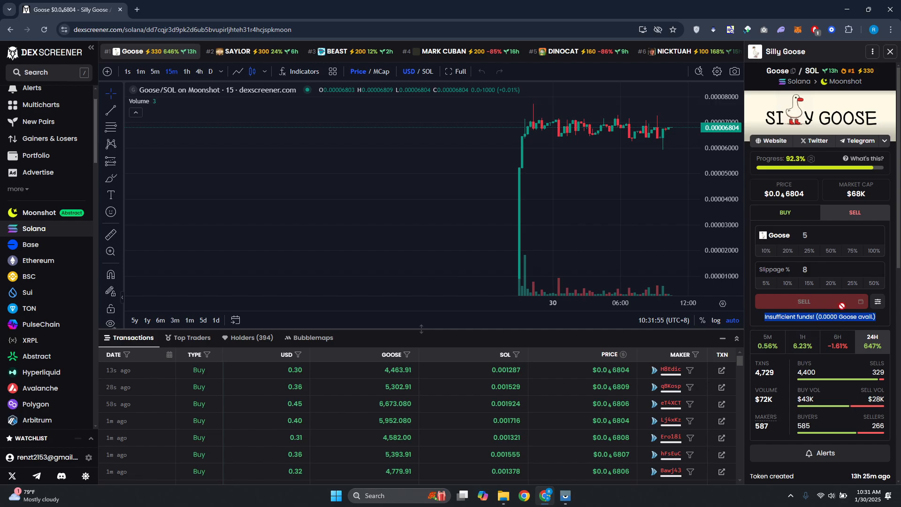
pyautogui.click(877, 302)
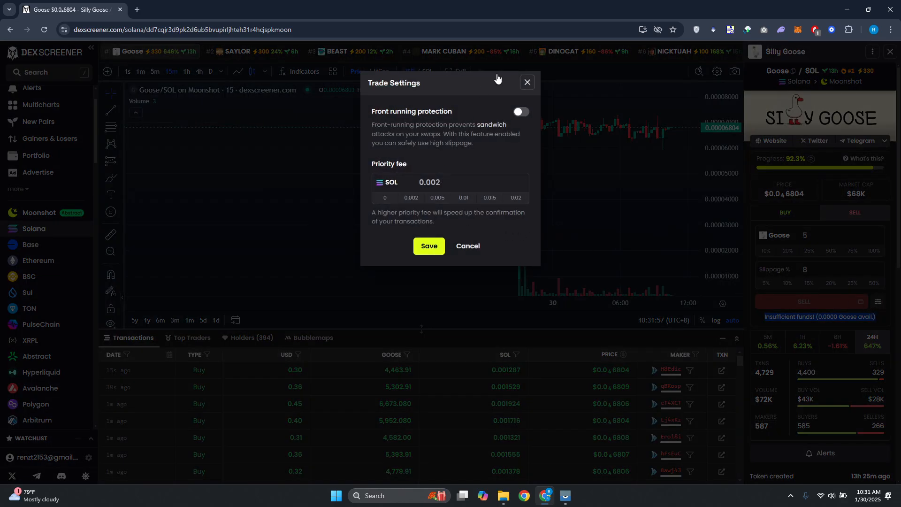
pyautogui.click(528, 83)
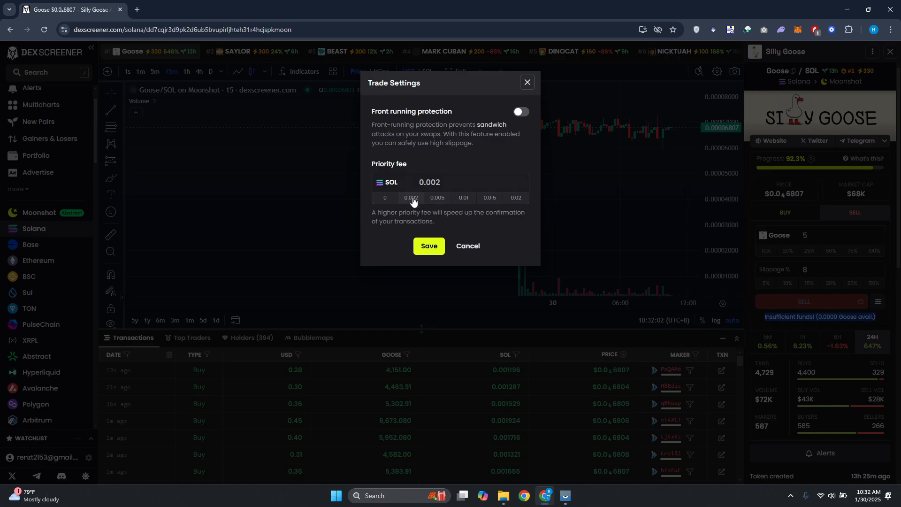
pyautogui.moveTo(527, 84)
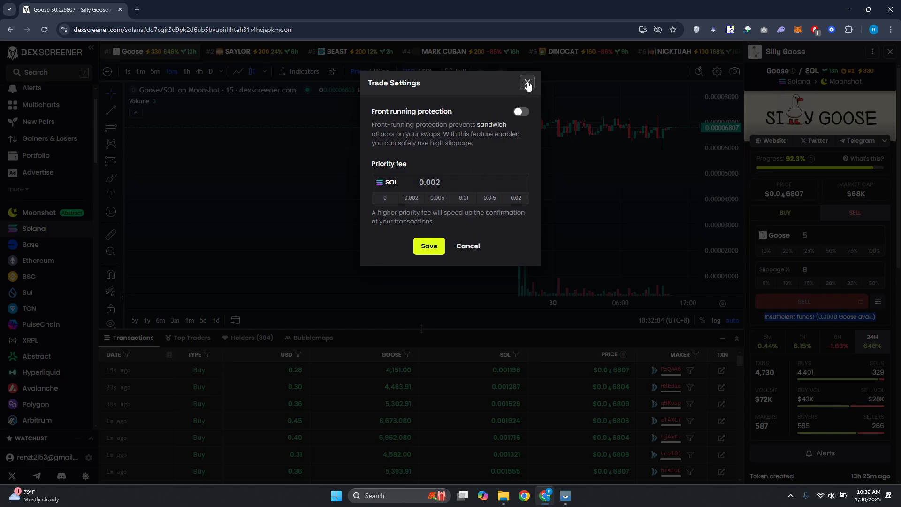
pyautogui.click(526, 83)
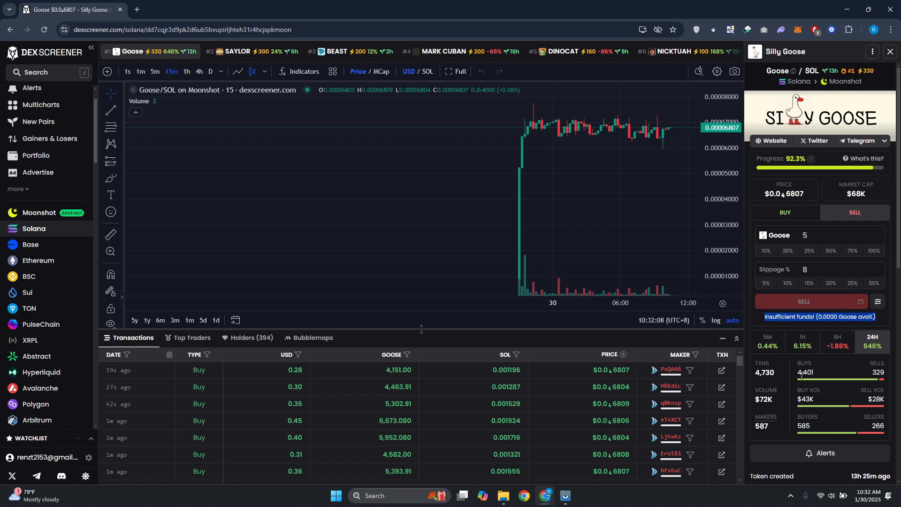
pyautogui.moveTo(826, 406)
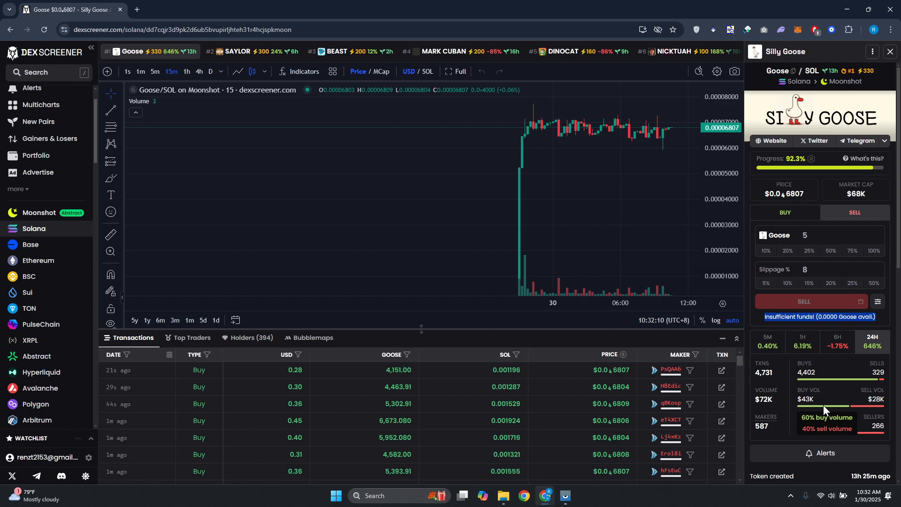